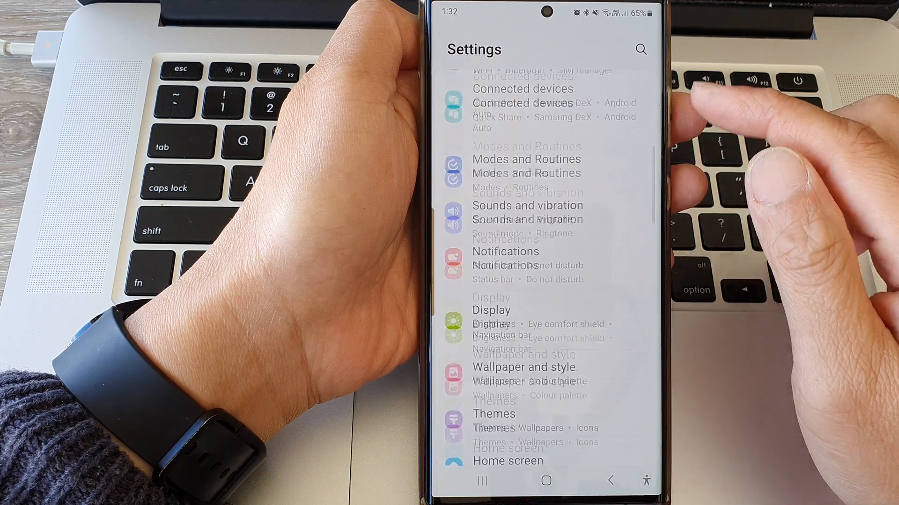
Step: Scroll down the Settings list and open Apps
{"action": "scroll", "scroll_direction": "down", "scroll_amount": 3}
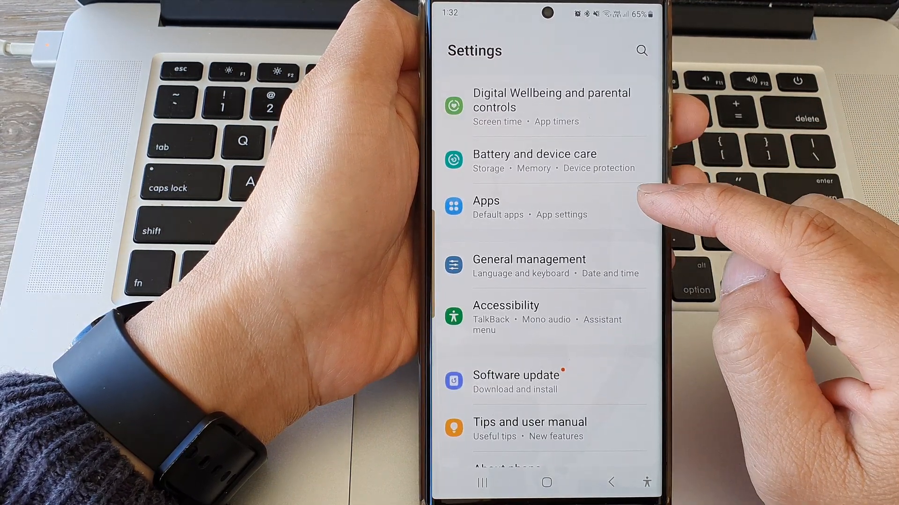
{"action": "left_click", "coordinate": [487, 200]}
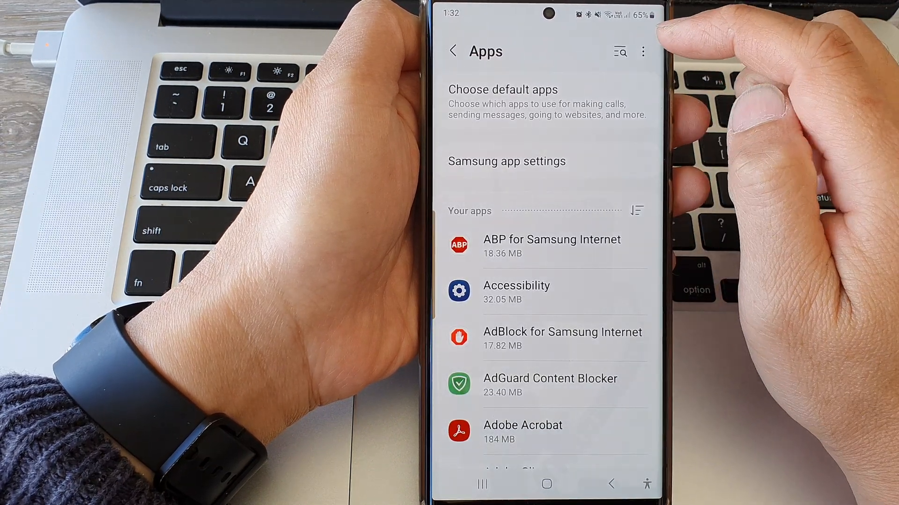
Step: Open Permission manager from the Apps page's more-options menu
{"action": "left_click", "coordinate": [643, 50]}
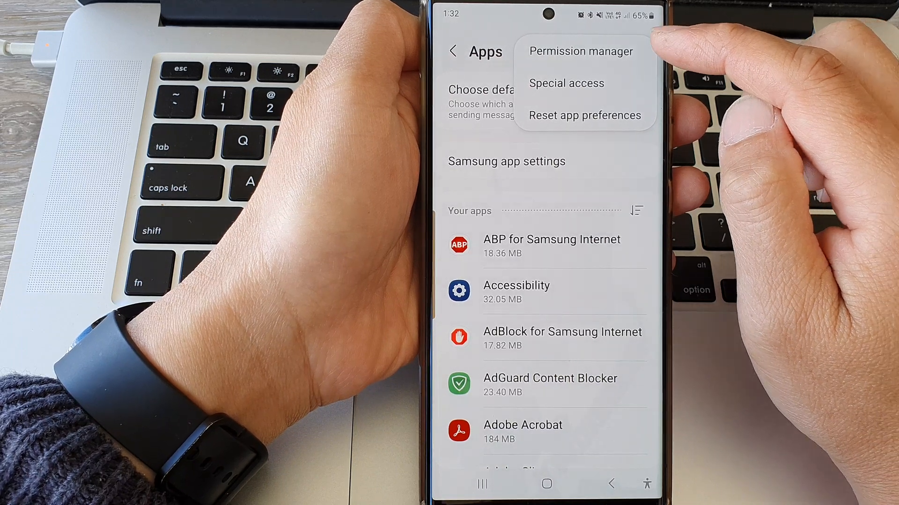
{"action": "left_click", "coordinate": [580, 52]}
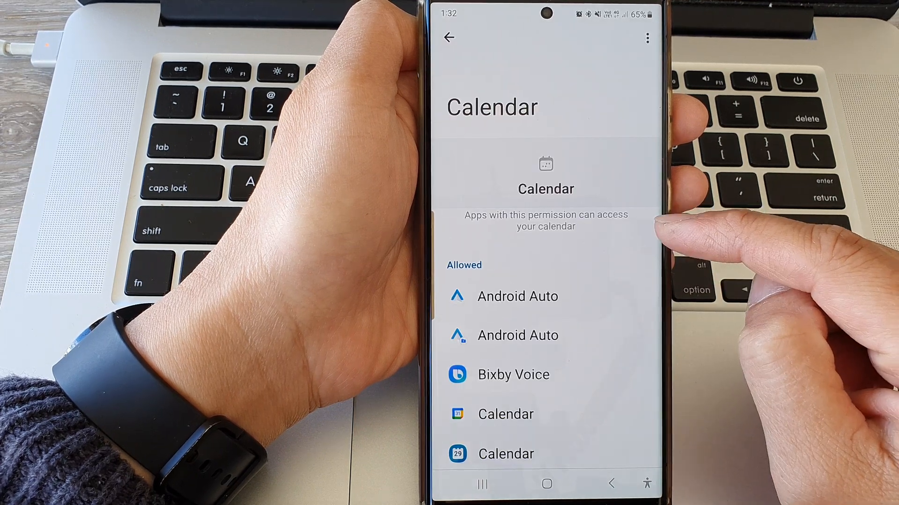
Step: Scroll through the apps allowed to access the calendar
{"action": "scroll", "scroll_direction": "down", "scroll_amount": 3}
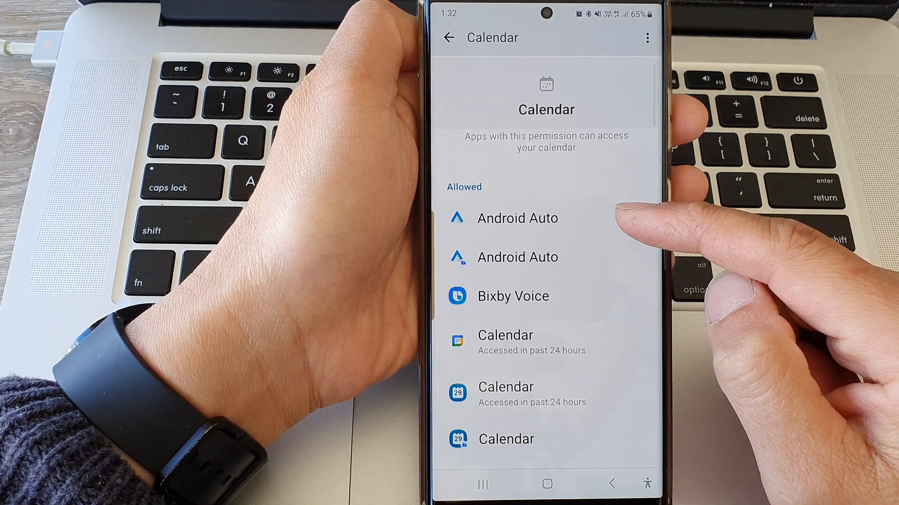
{"action": "scroll", "scroll_direction": "down", "scroll_amount": 3}
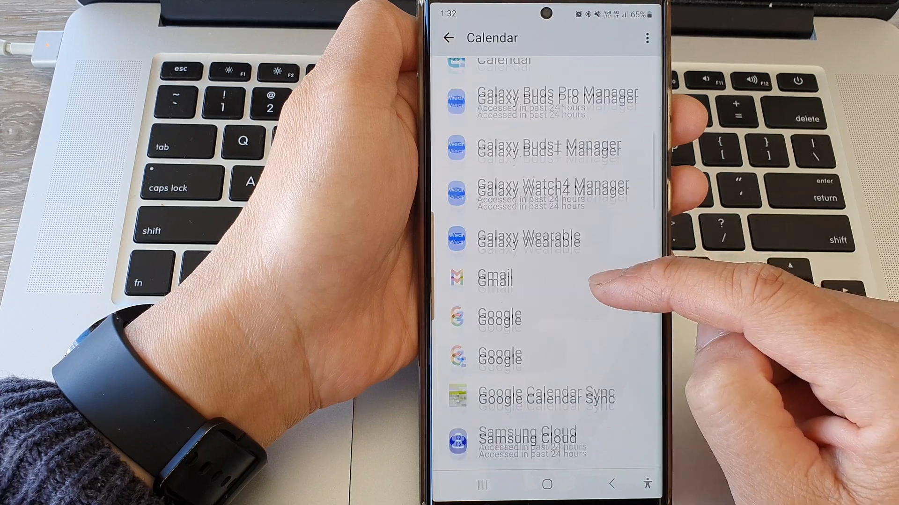
{"action": "scroll", "scroll_direction": "down", "scroll_amount": 3}
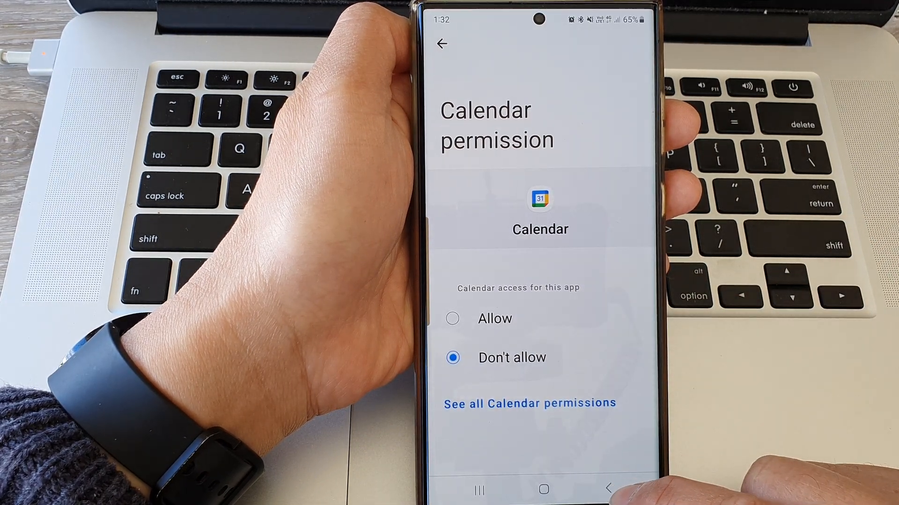
Step: Deny the Calendar app calendar access and return to the allowed-apps list
{"action": "left_click", "coordinate": [529, 403]}
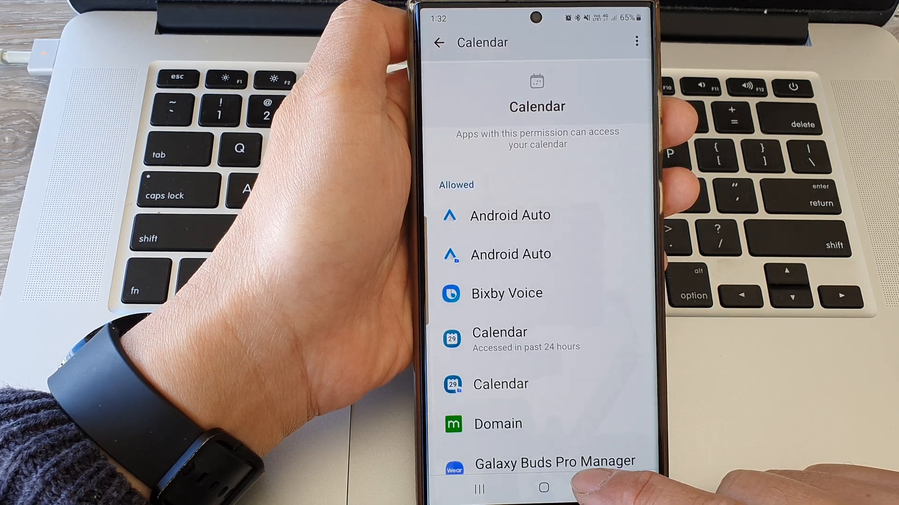